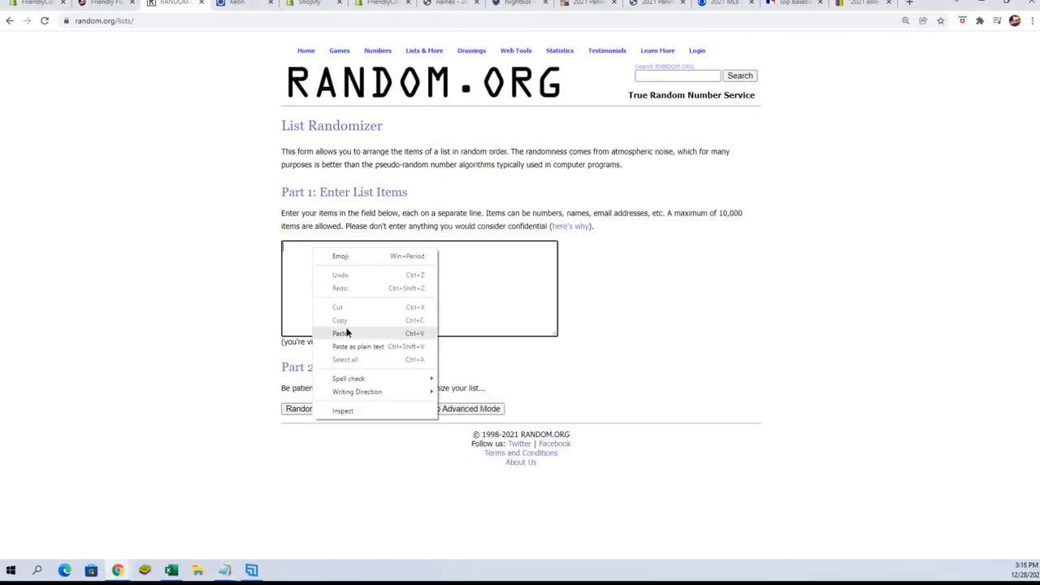
Step: Paste the six copied names into the list items box
click(340, 333)
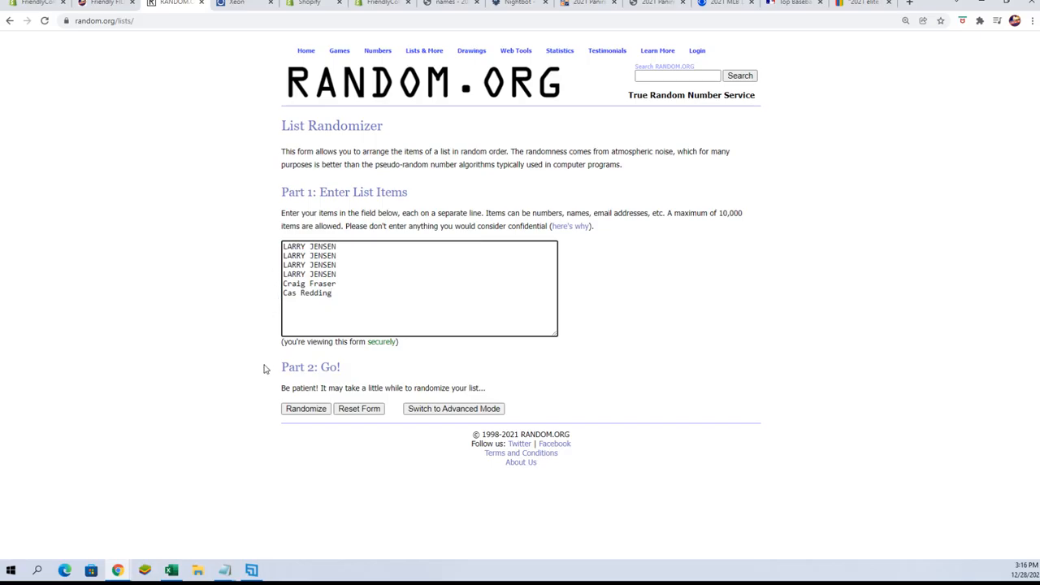
Step: Randomize the six-name list, then re-randomize it six more times with Again!
click(306, 409)
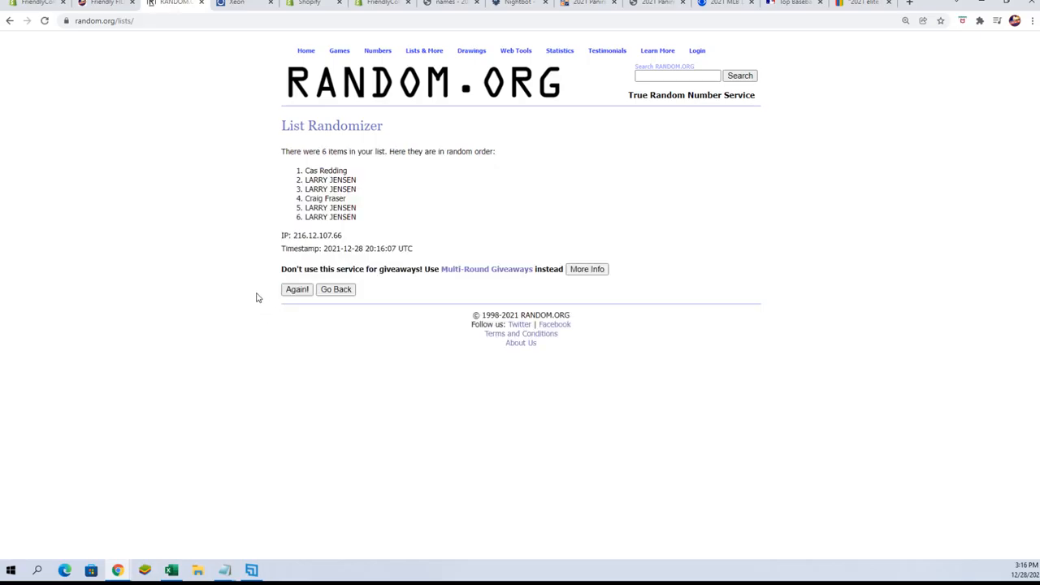
click(296, 289)
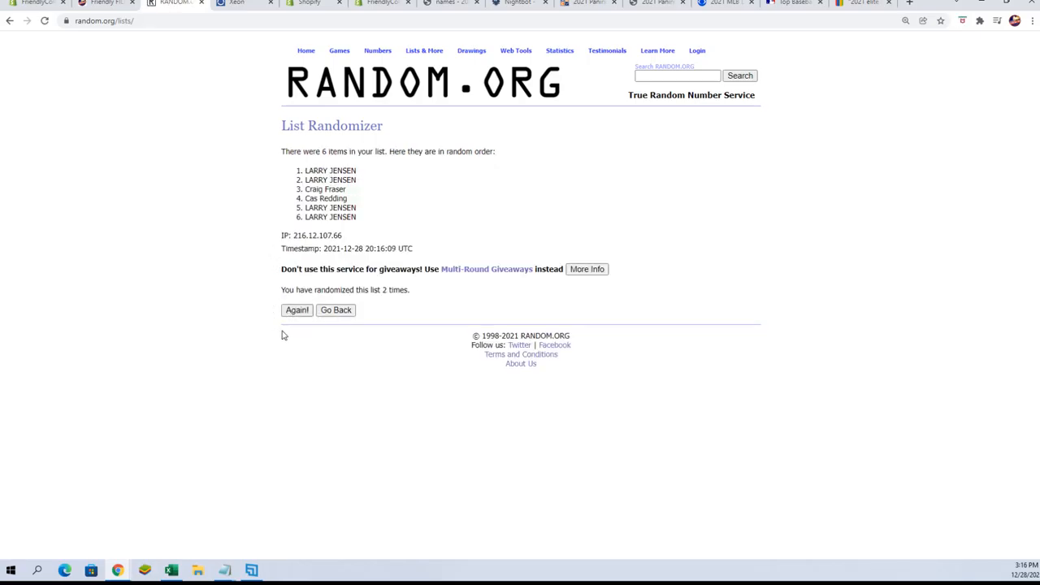
click(297, 309)
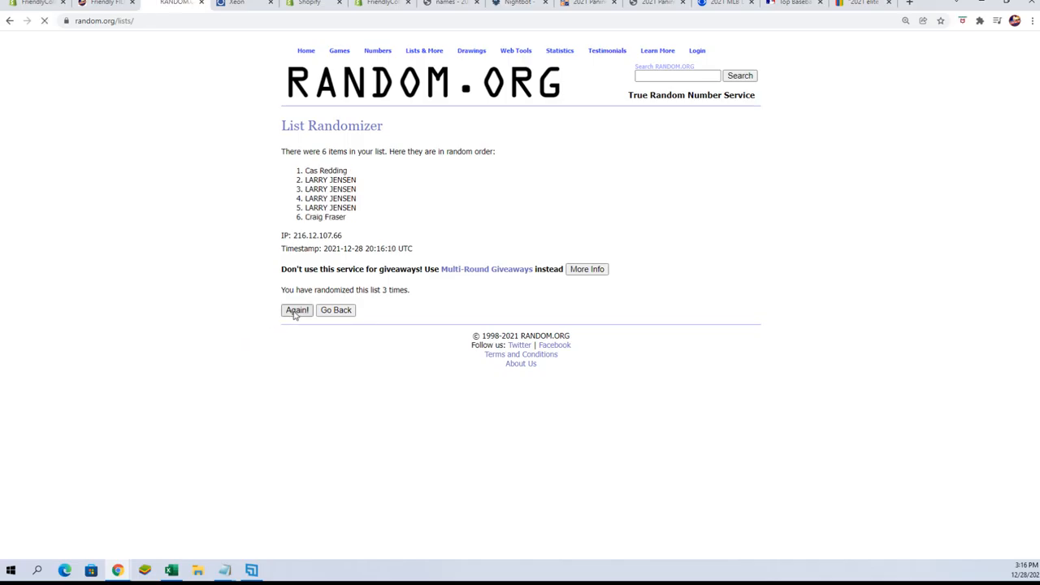
click(297, 310)
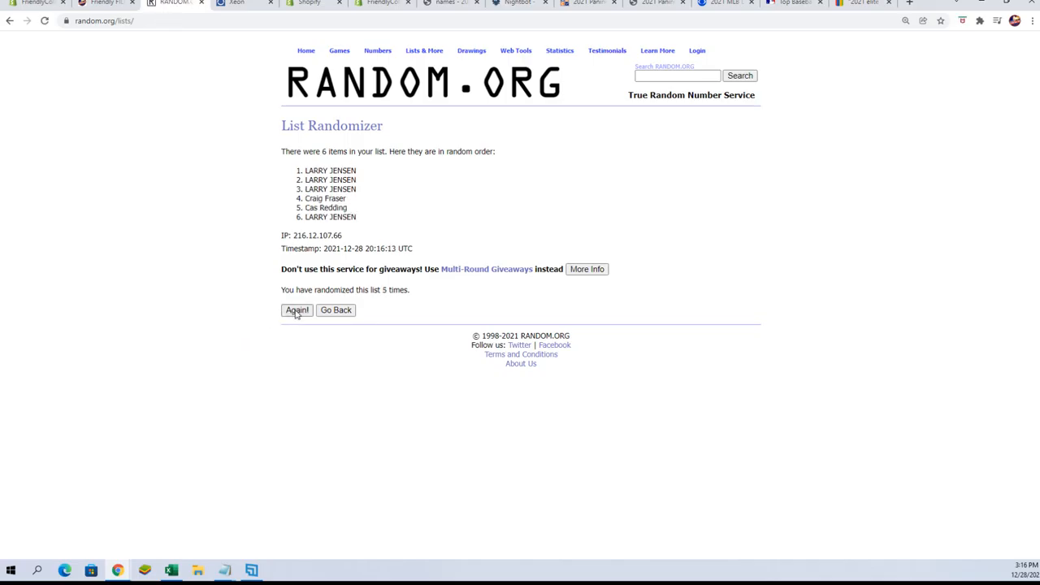
click(296, 310)
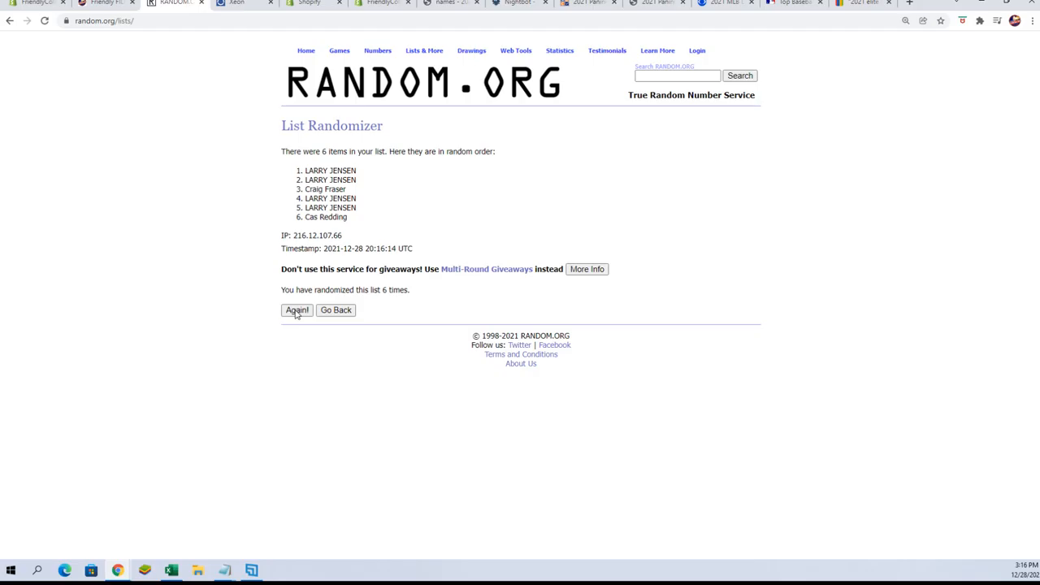
click(297, 310)
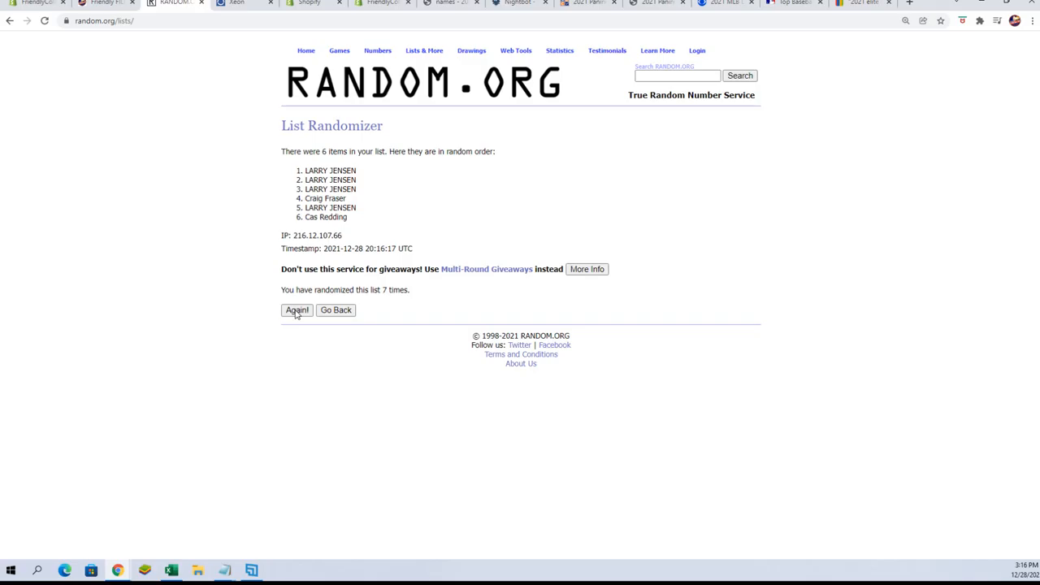
mouse_move(208, 198)
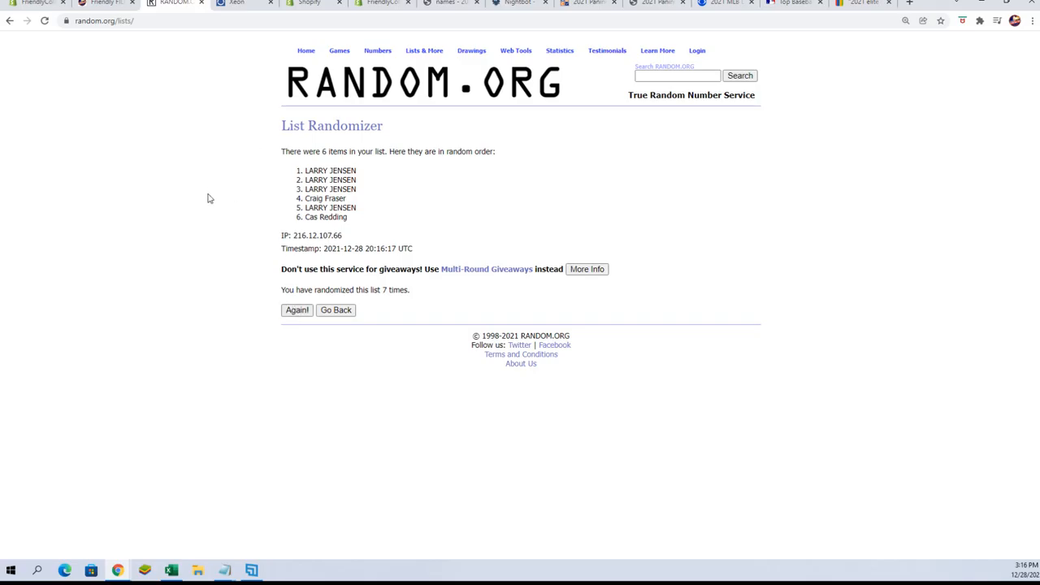